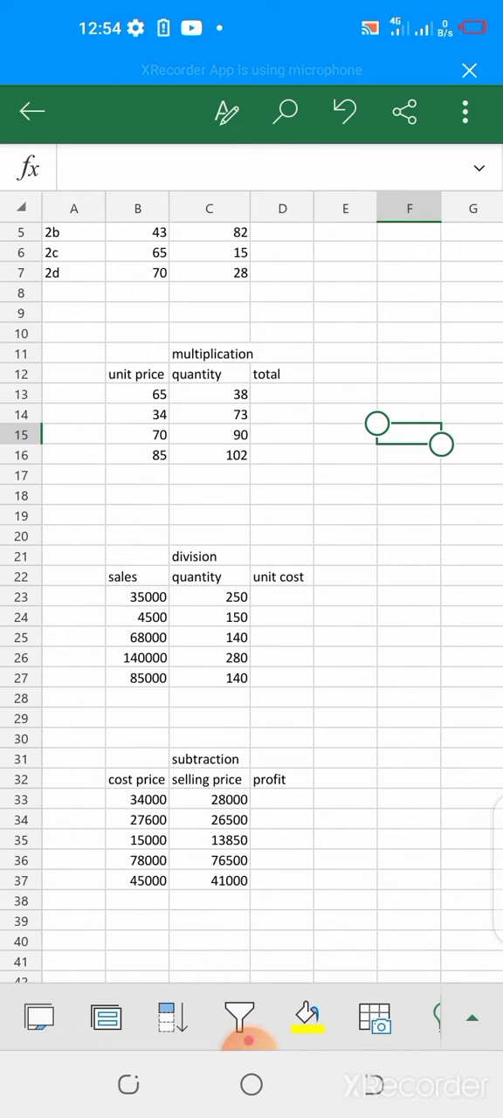
# Enter =B4+C4 in D4 and fill it down to D7, giving totals 98, 125, 80, 98
pyautogui.scroll(-3)
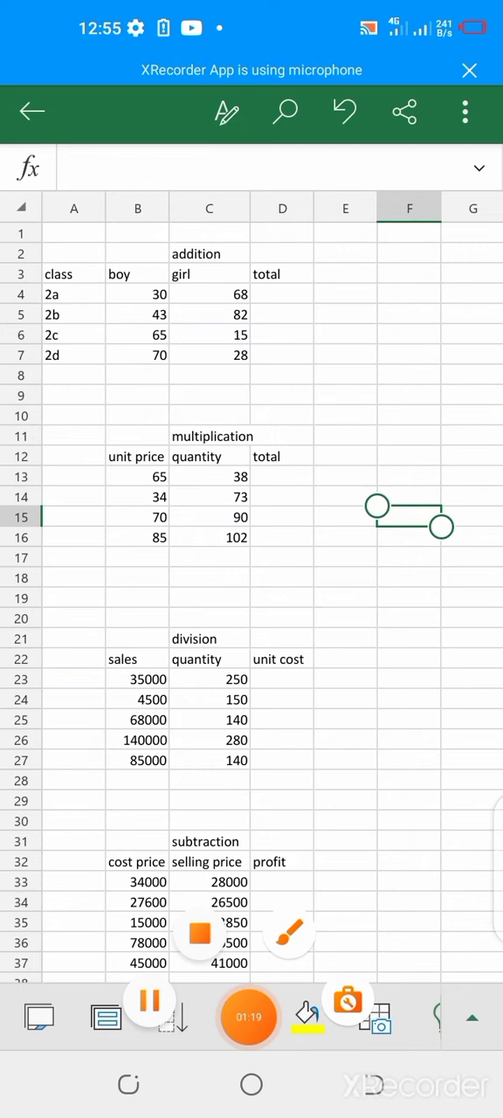
pyautogui.moveTo(84, 279); pyautogui.dragTo(49, 401)
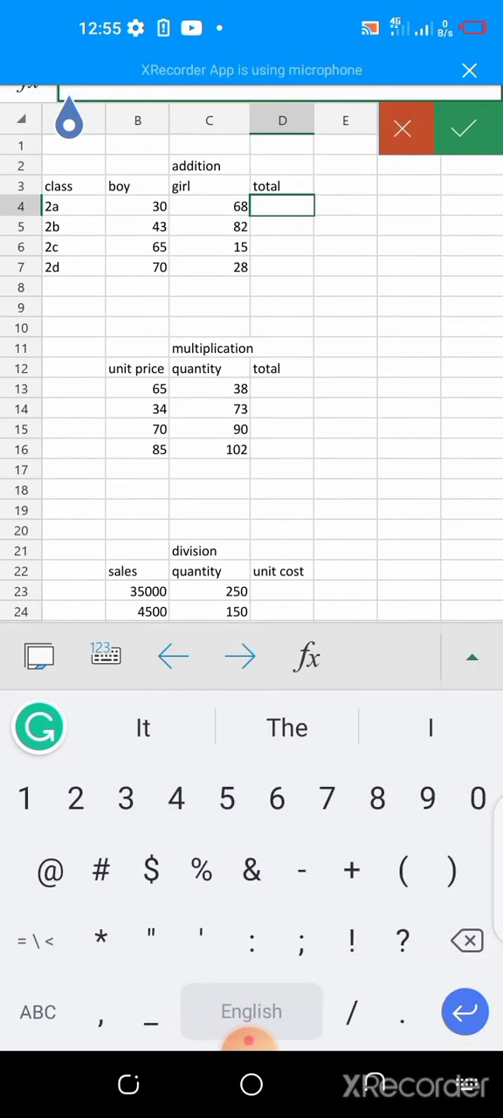
pyautogui.write('=')
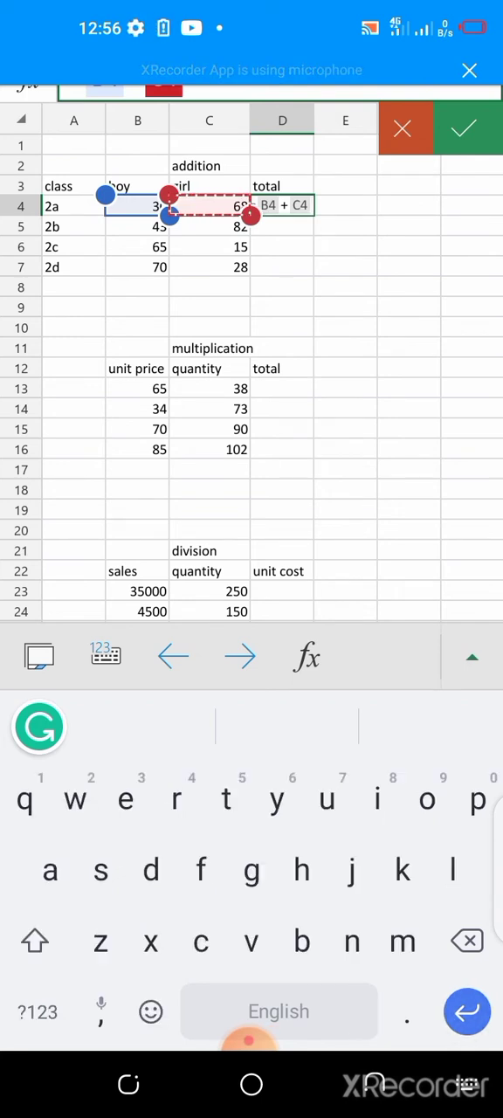
pyautogui.click(465, 129)
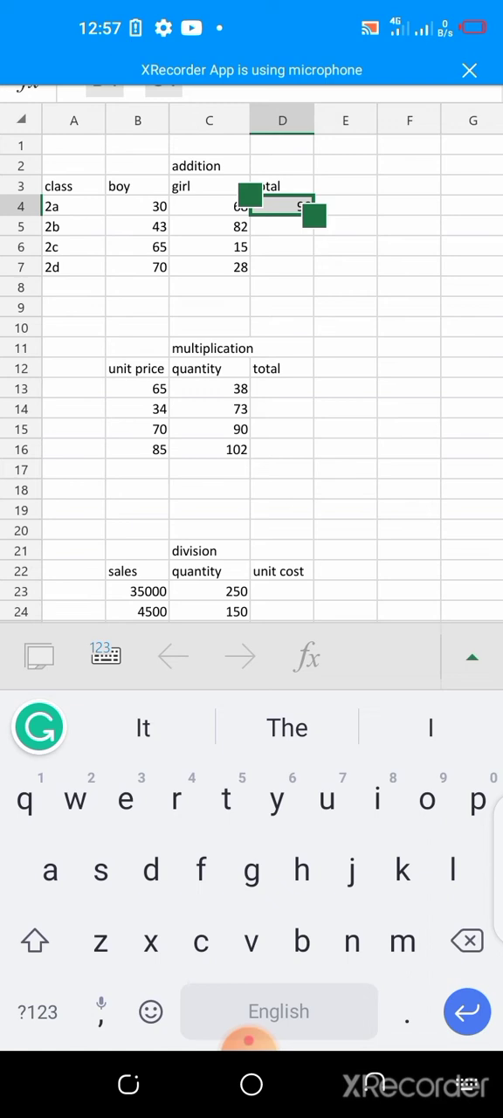
pyautogui.click(283, 206)
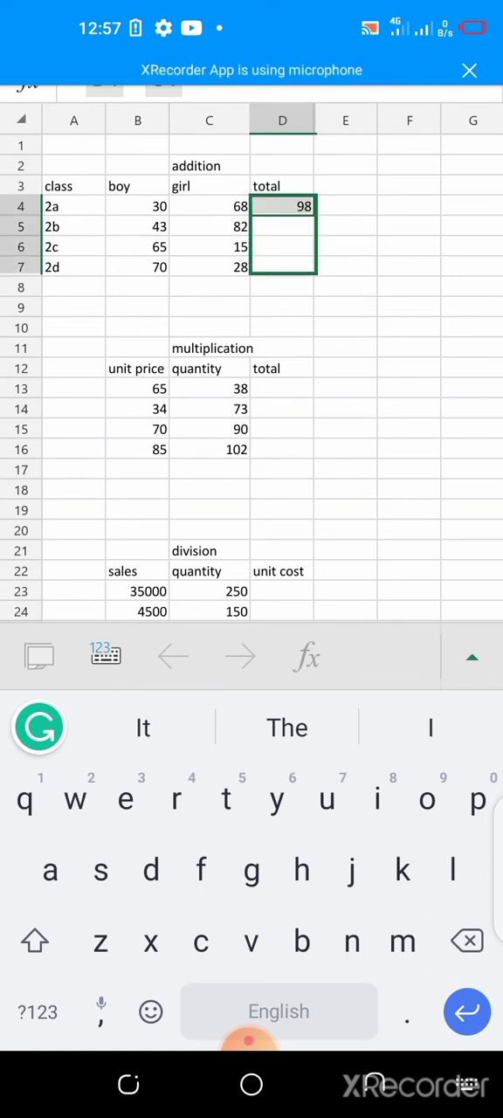
pyautogui.moveTo(283, 206); pyautogui.dragTo(283, 266)
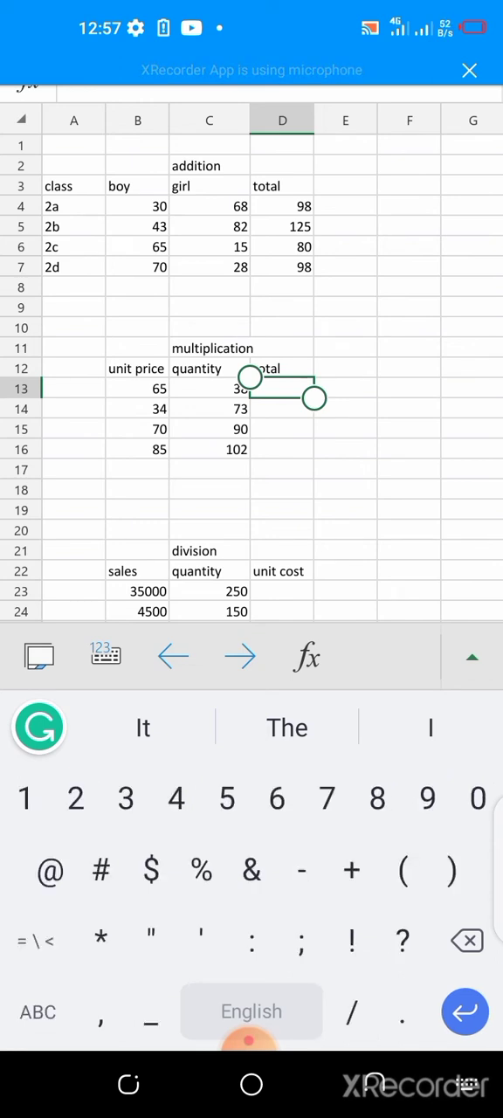
# Enter =B13*C13 in D13 as the first unit price × quantity total
pyautogui.click(35, 940)
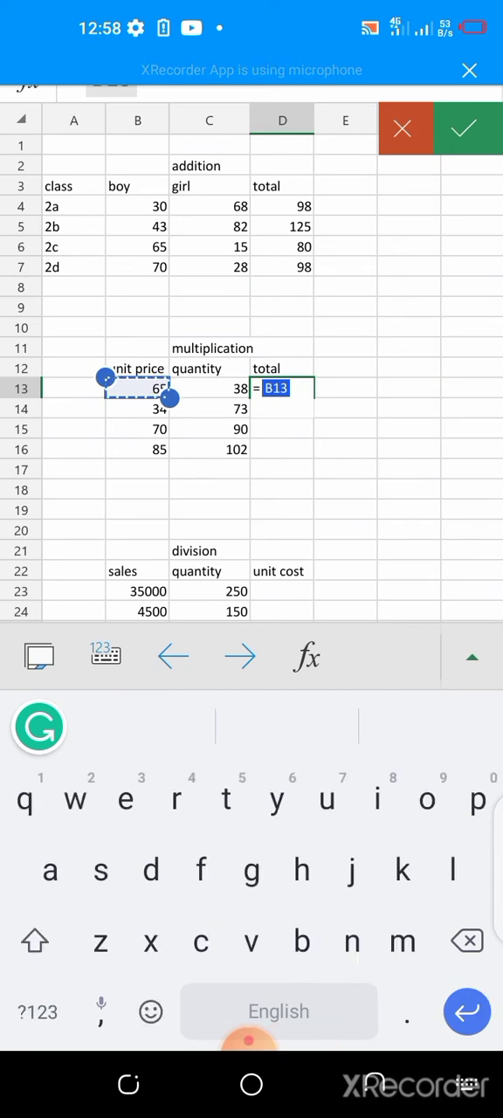
pyautogui.click(36, 1011)
pyautogui.write('*C13')
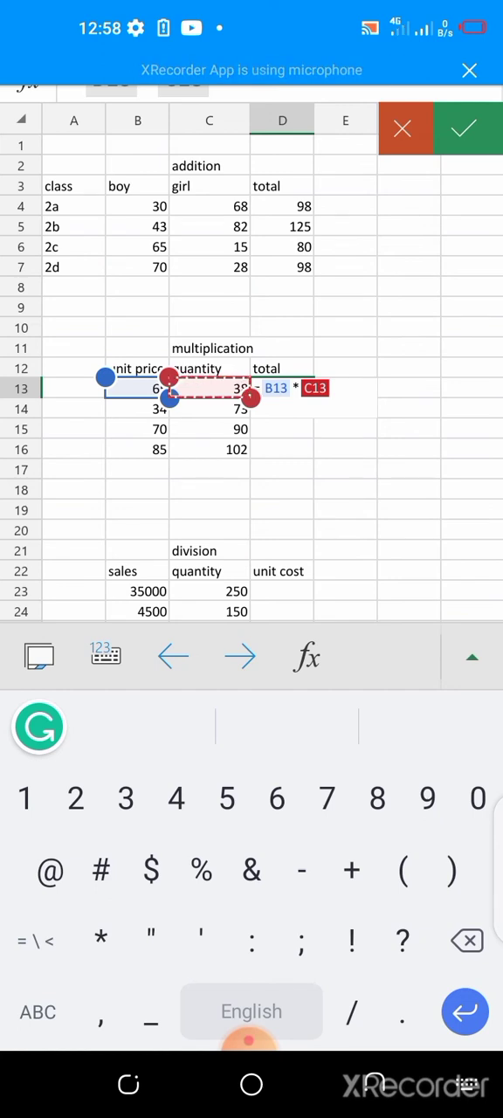
pyautogui.click(465, 129)
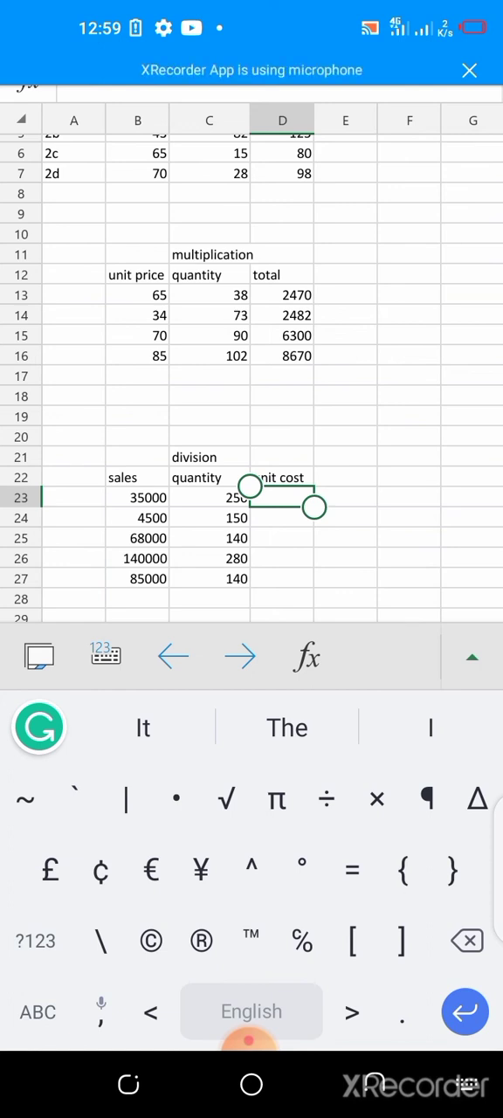
# Enter =B23/C23 in D23 and fill it down to D27 for the unit costs
pyautogui.click(35, 941)
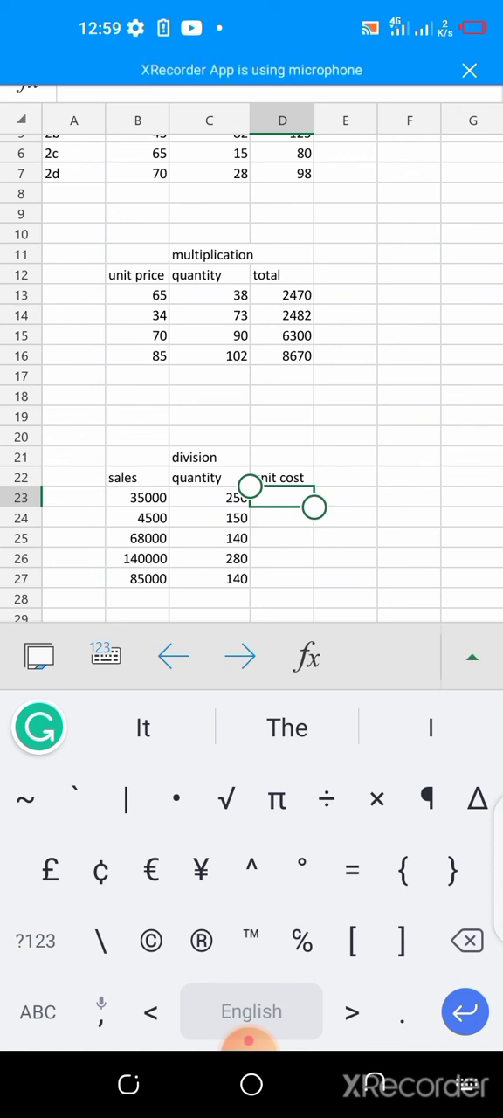
pyautogui.write('=B23')
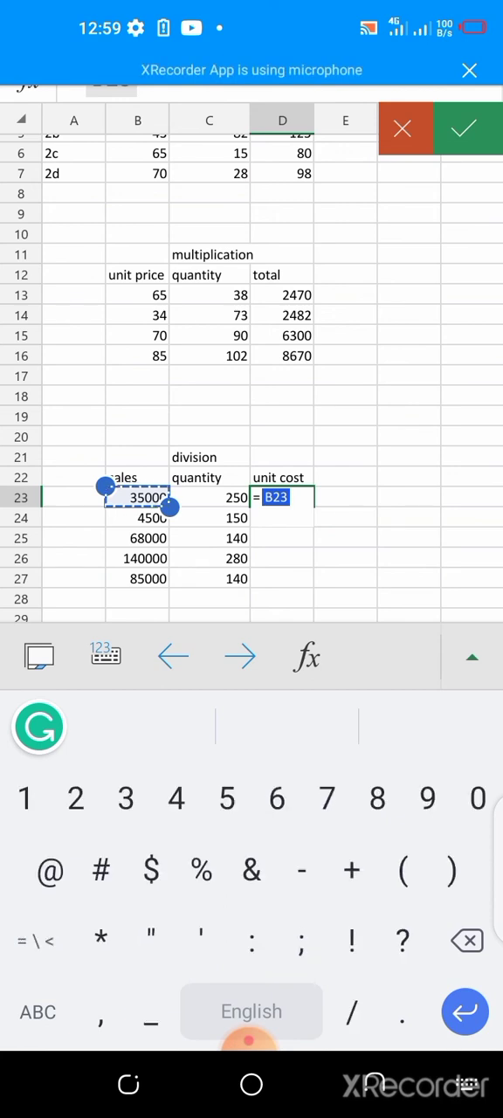
pyautogui.write('/')
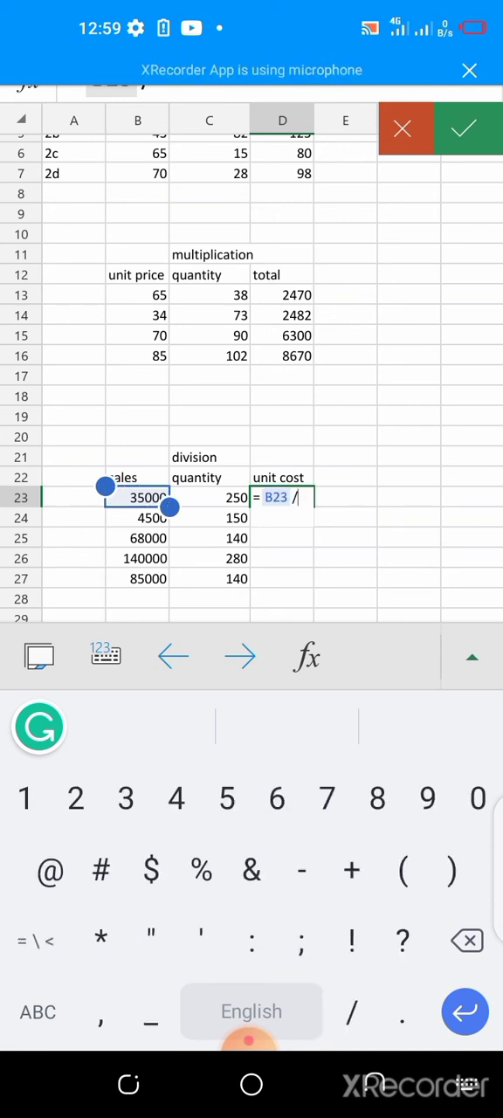
pyautogui.click(209, 496)
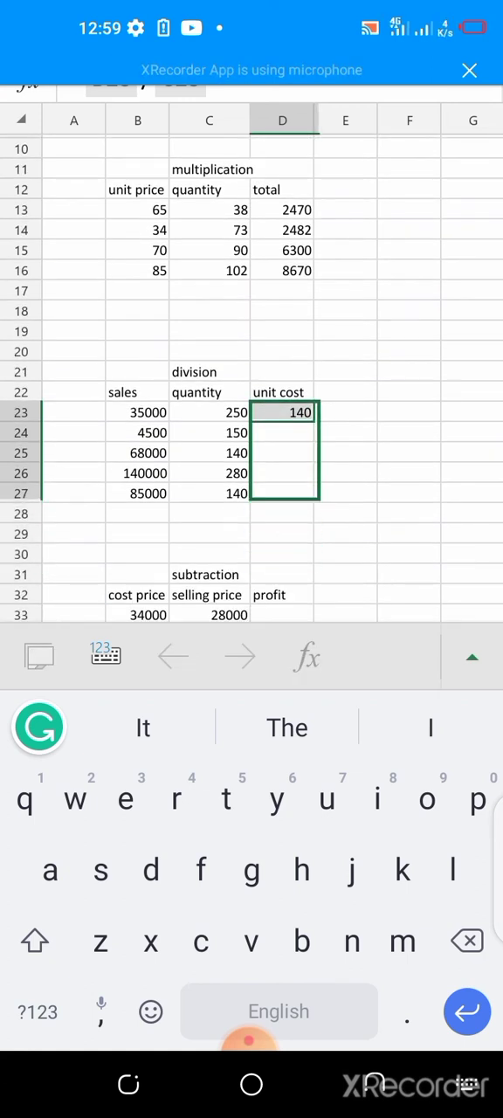
pyautogui.moveTo(284, 412); pyautogui.dragTo(285, 492)
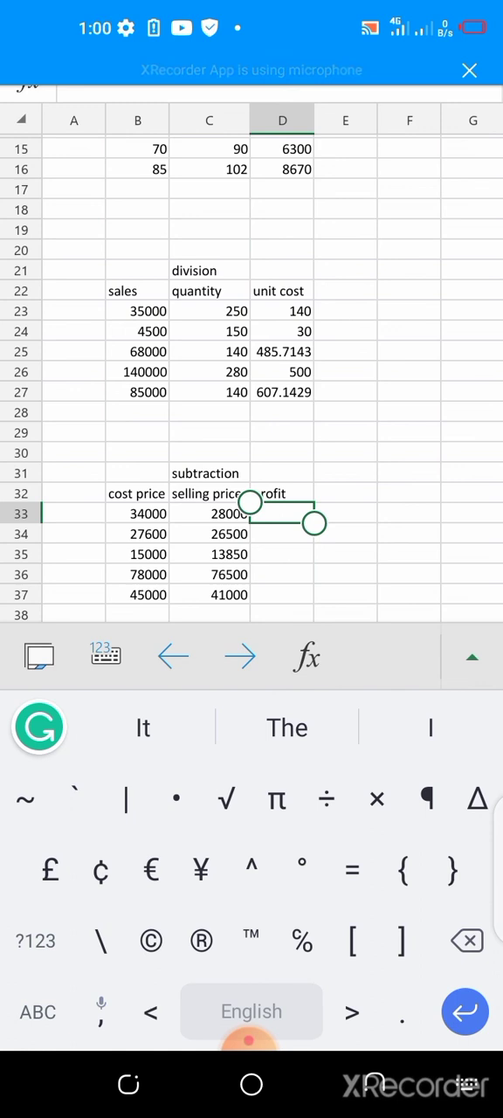
# Enter =B33-C33 in D33, giving the first profit result of 6000
pyautogui.click(283, 514)
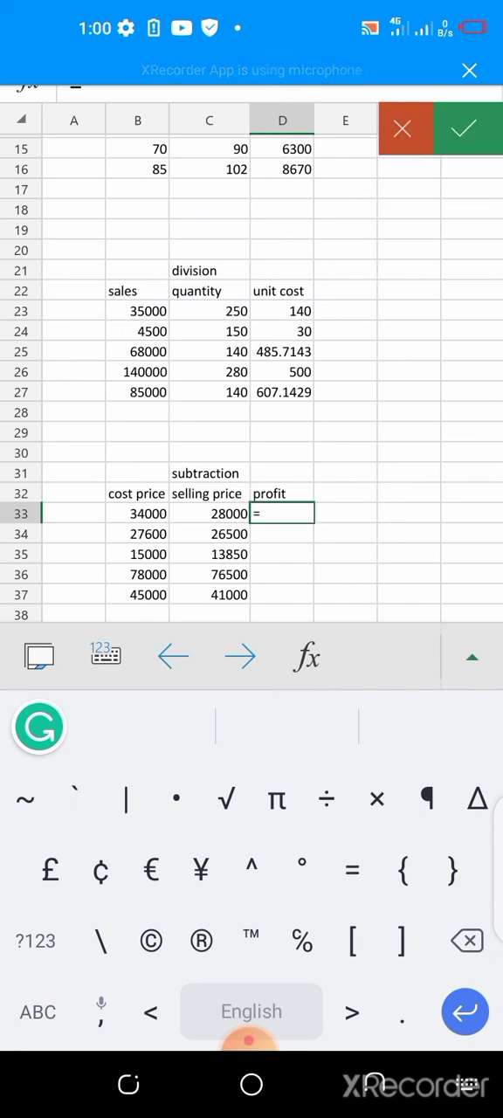
pyautogui.click(137, 514)
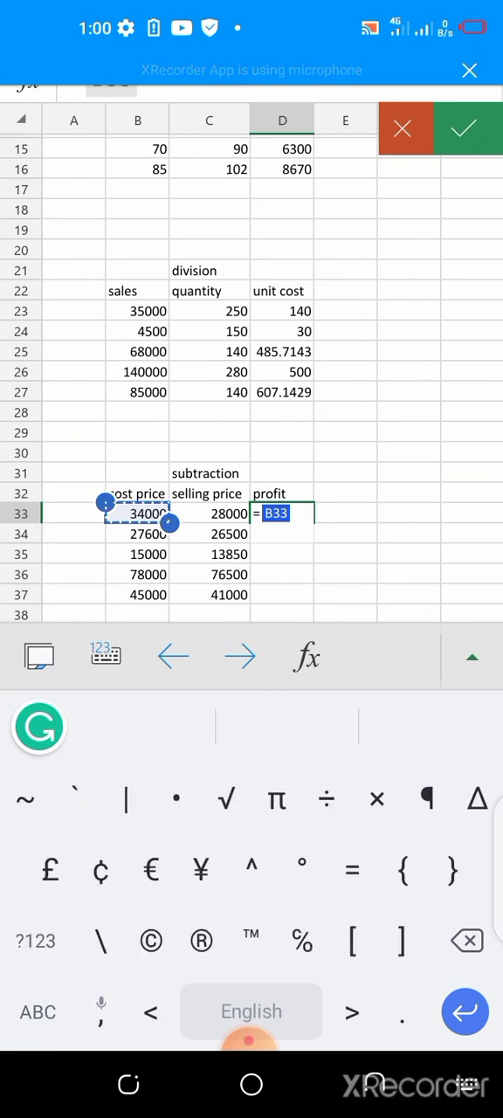
pyautogui.write('-C33')
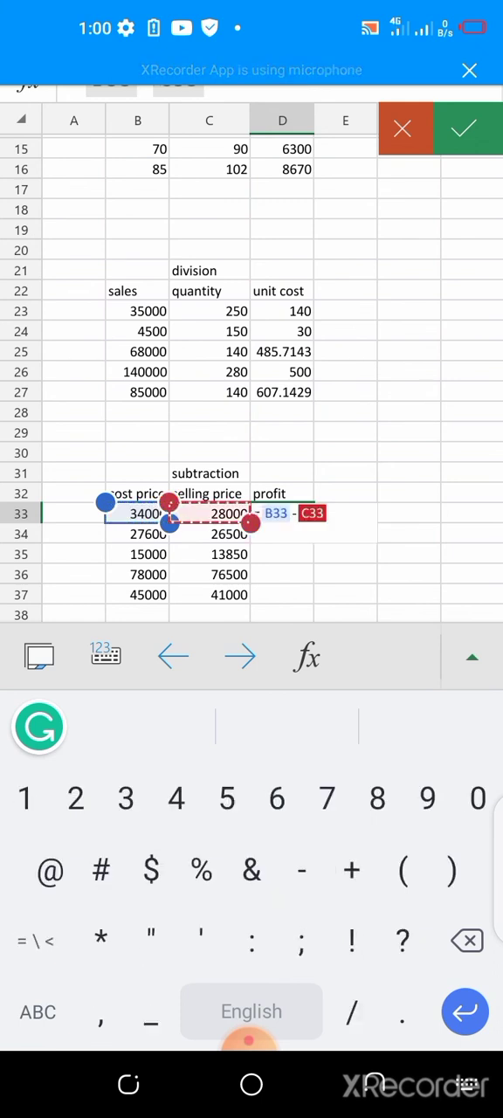
pyautogui.click(465, 129)
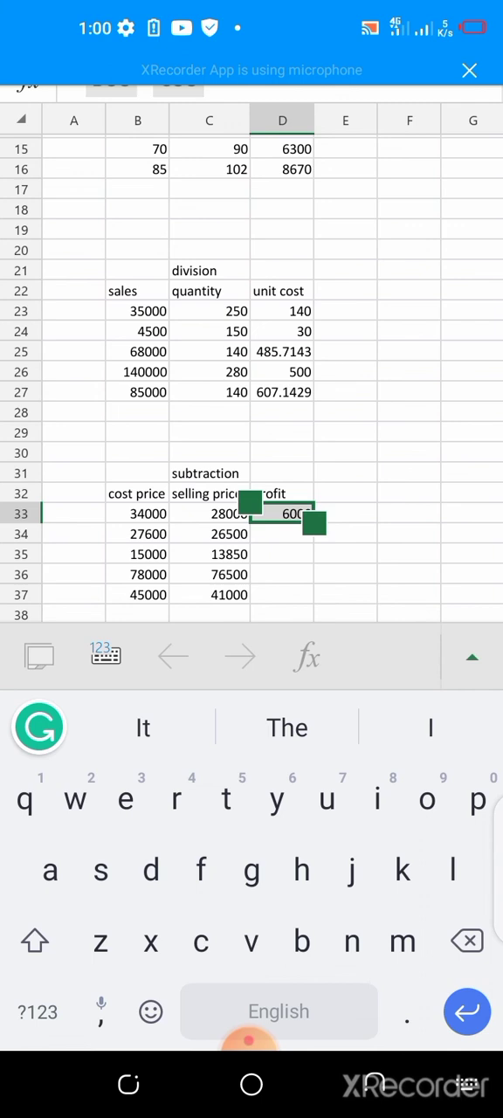
pyautogui.scroll(-3)
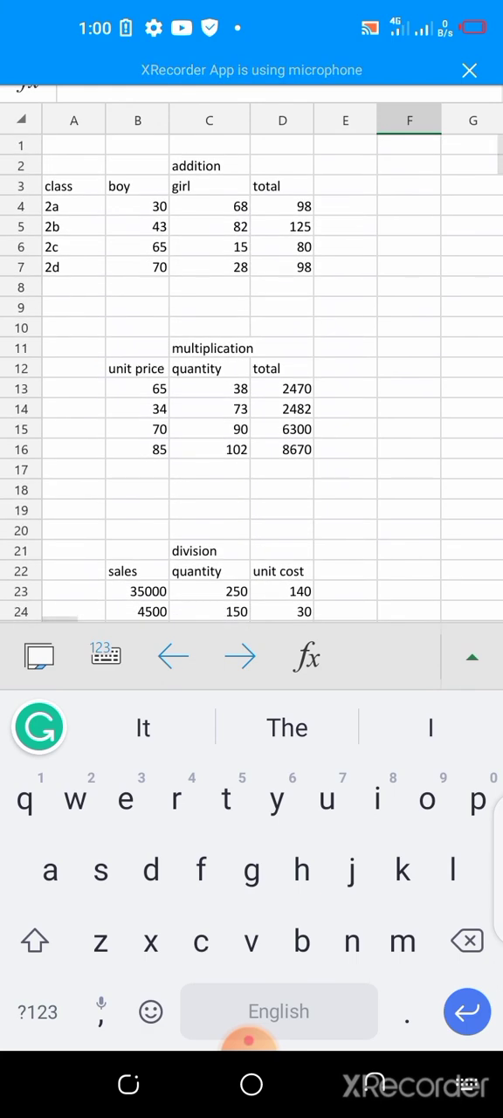
pyautogui.scroll(-3)
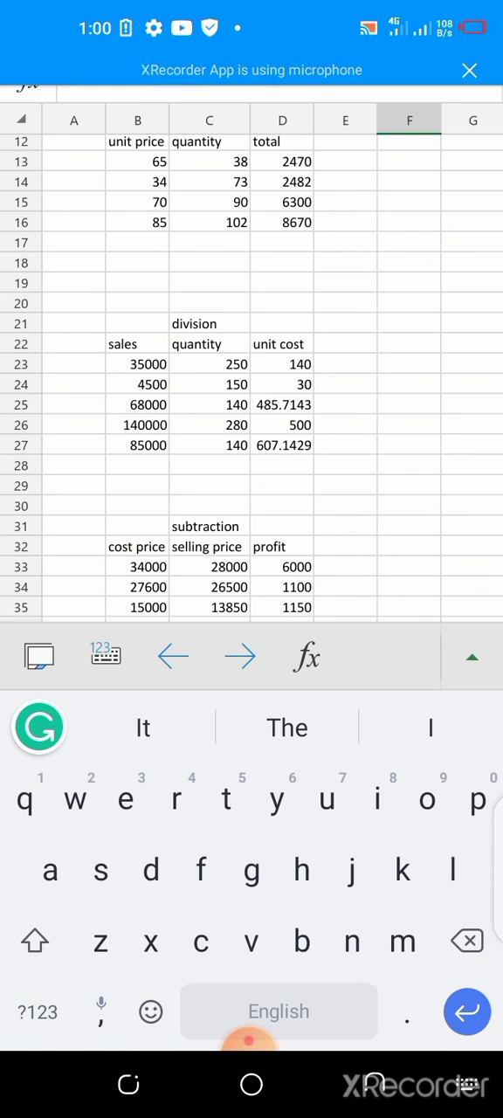